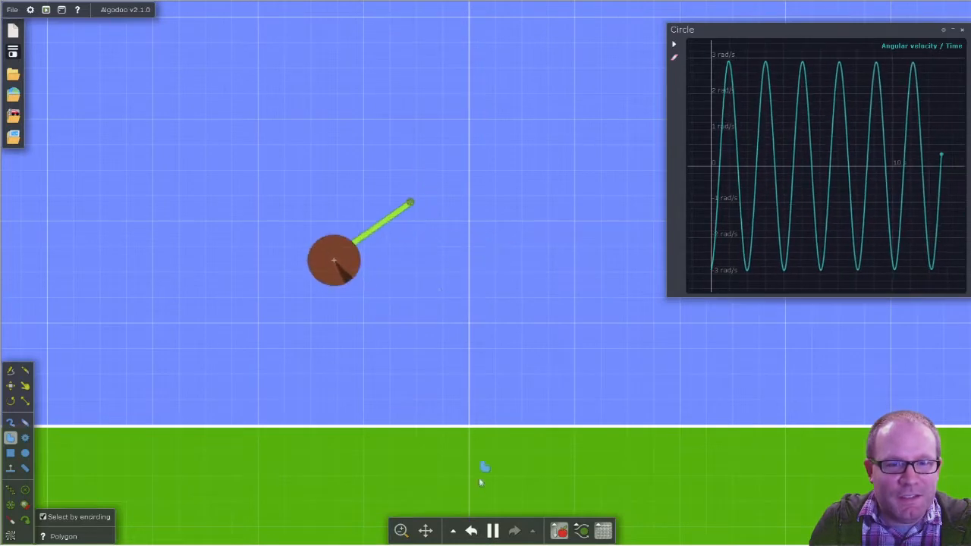
Step: Pause the pendulum after about 20 seconds and enlarge the angular-velocity graph window
left_click(491, 530)
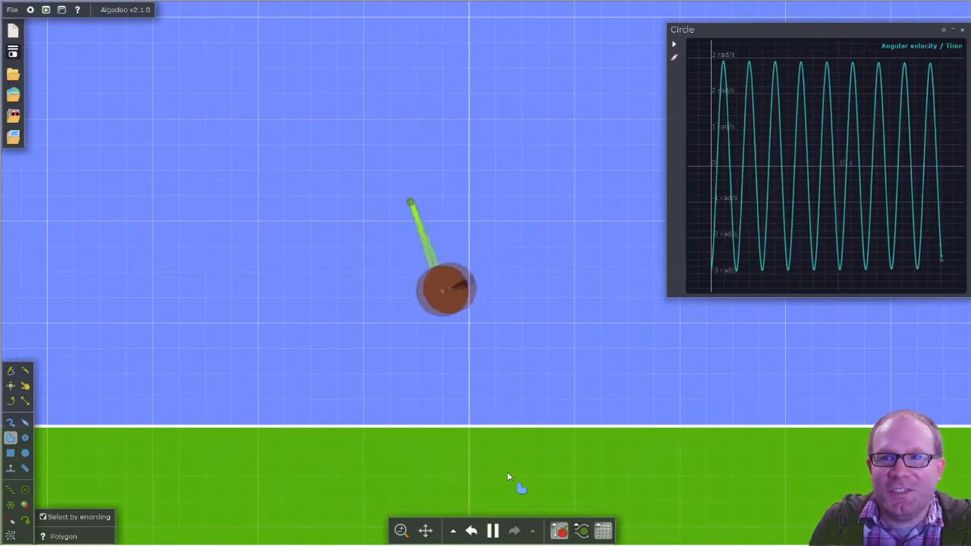
left_click(492, 530)
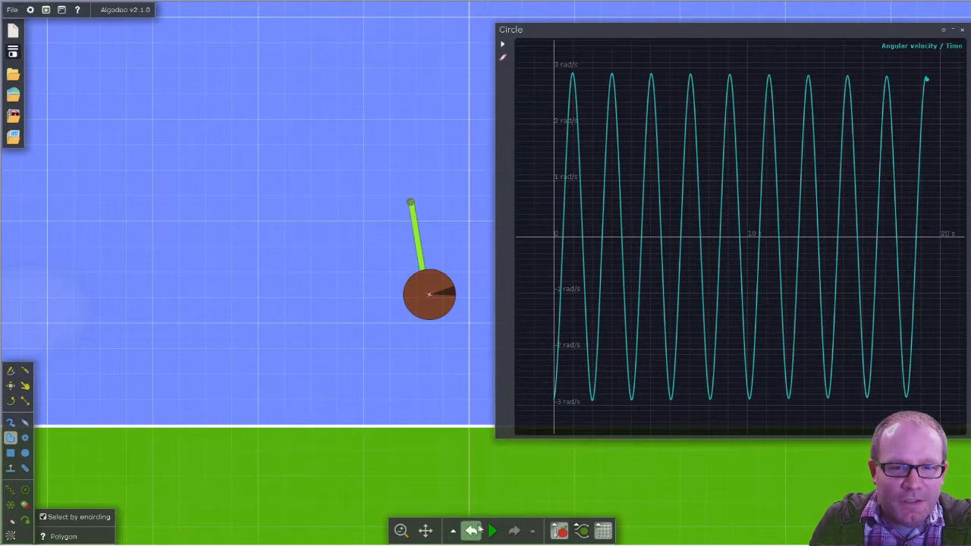
Step: Rewind the pendulum to its start, then play and pause it to inspect graph values
left_click(492, 530)
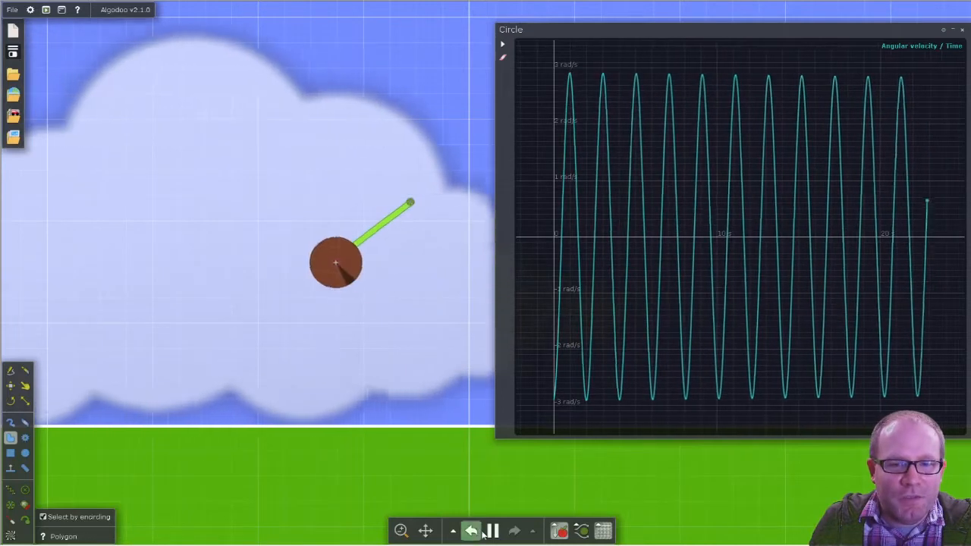
left_click(492, 530)
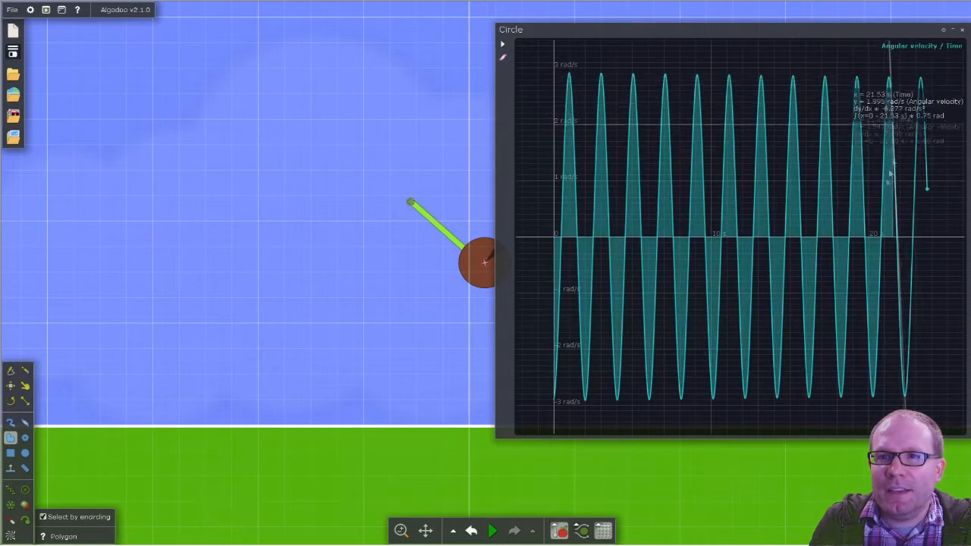
left_click(492, 530)
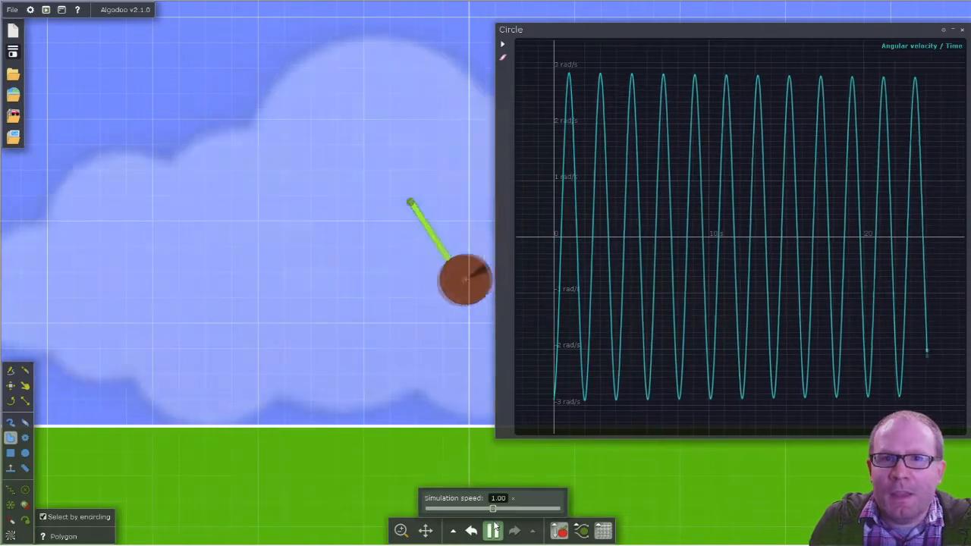
left_click(492, 530)
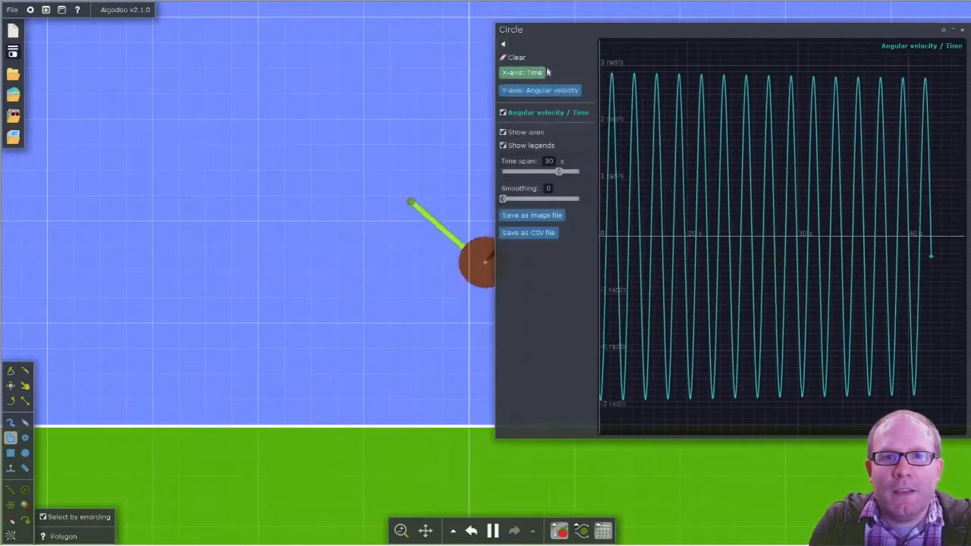
Step: Set the graph's Y-axis to Position (x) and Position (y), then pause and resume
left_click(539, 89)
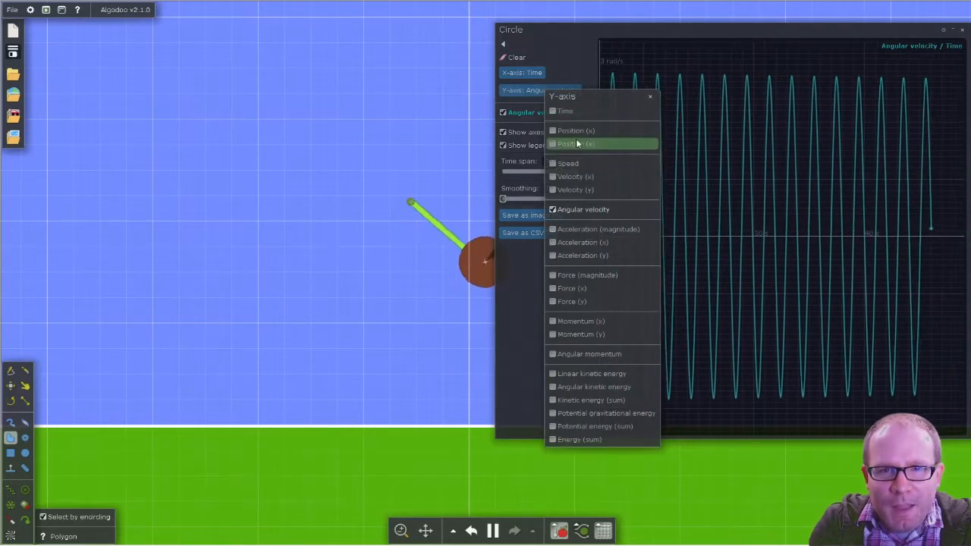
left_click(575, 129)
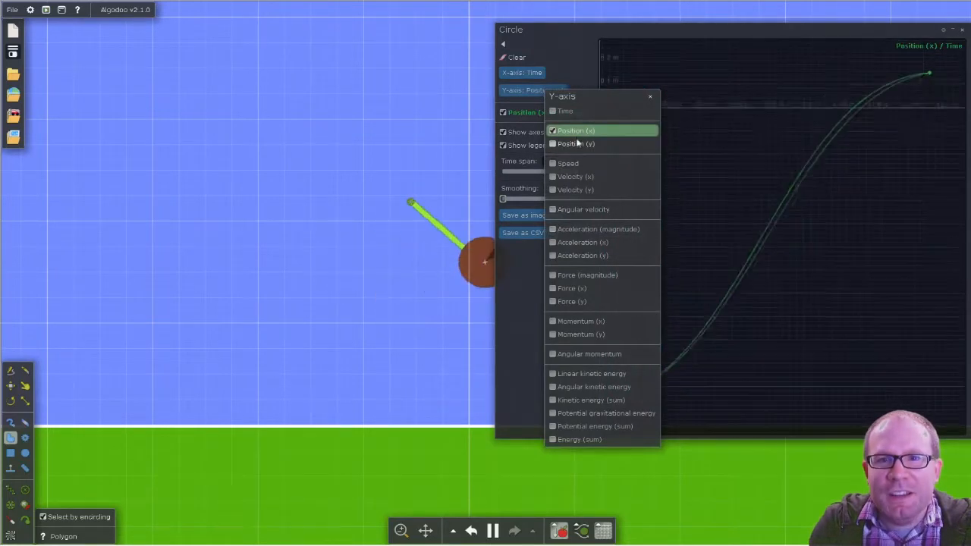
left_click(575, 143)
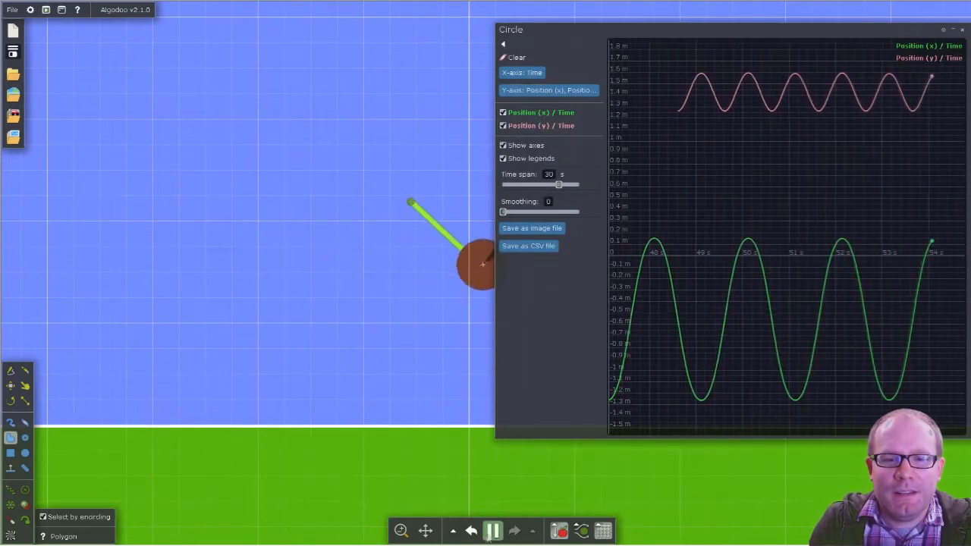
left_click(492, 530)
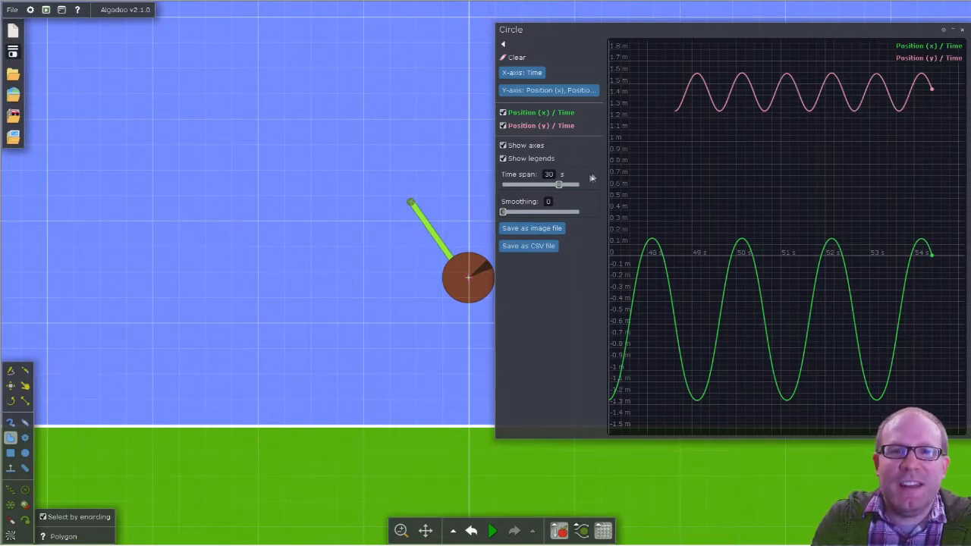
left_click(540, 112)
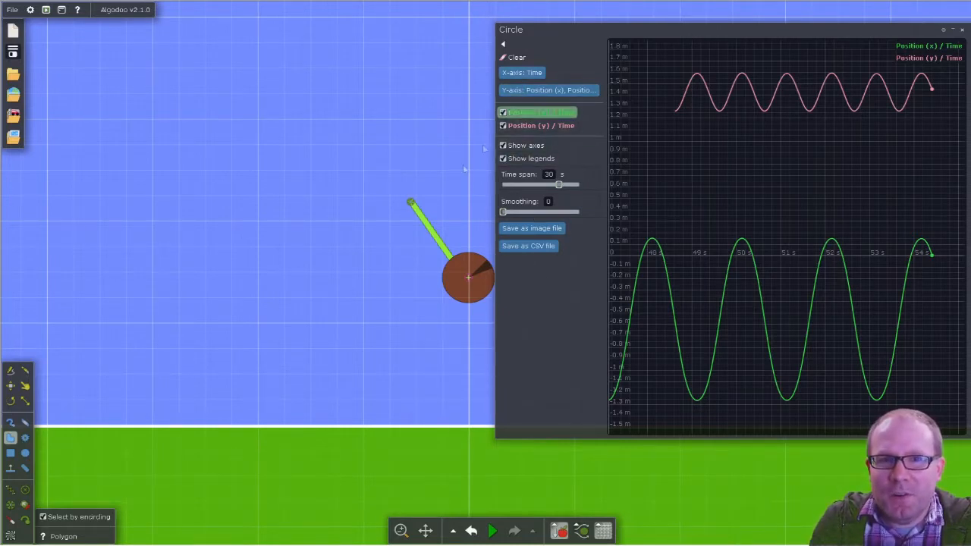
left_click(491, 531)
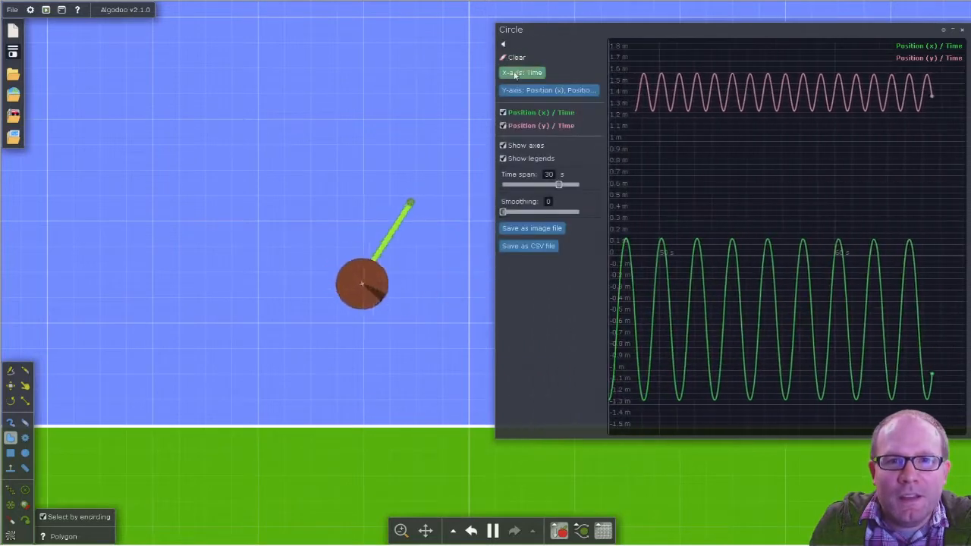
Step: Choose Speed as the graph's Y-axis quantity, then reopen the Y-axis list
left_click(547, 90)
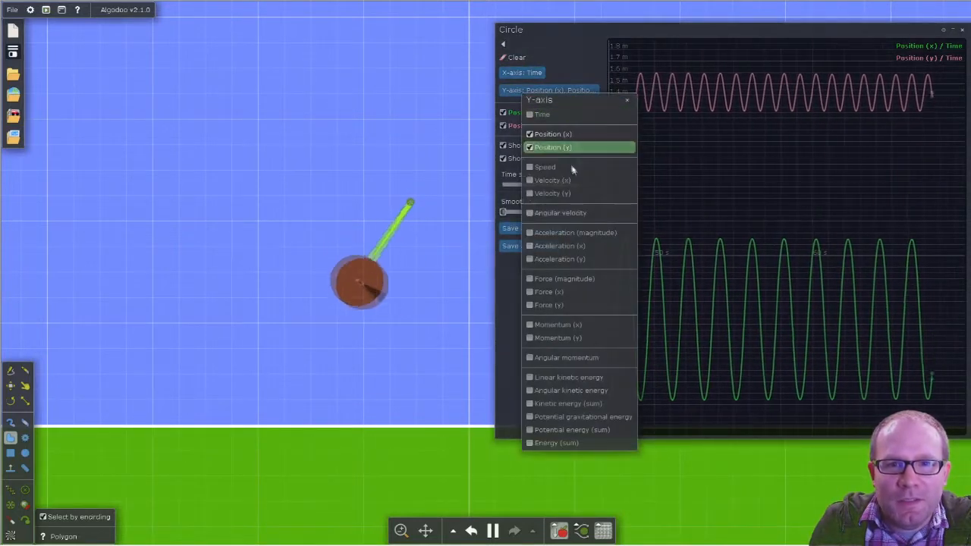
left_click(530, 167)
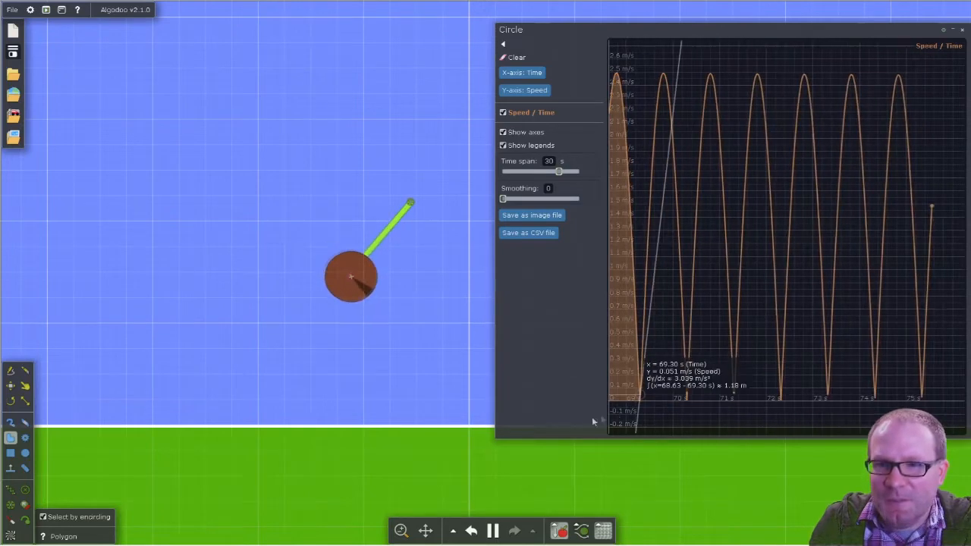
left_click(524, 90)
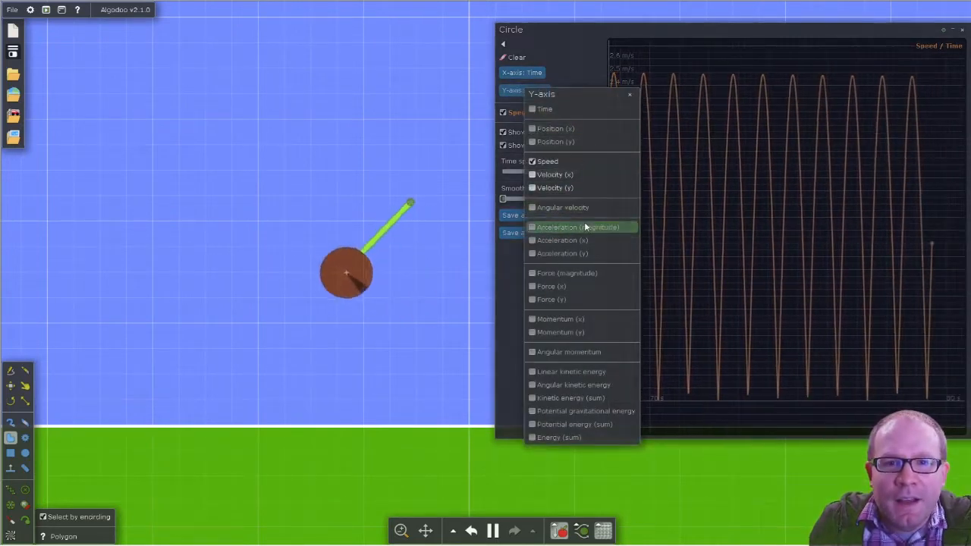
Step: Pick Acceleration (magnitude) for the Y-axis and hide the graph's plotting options
left_click(578, 227)
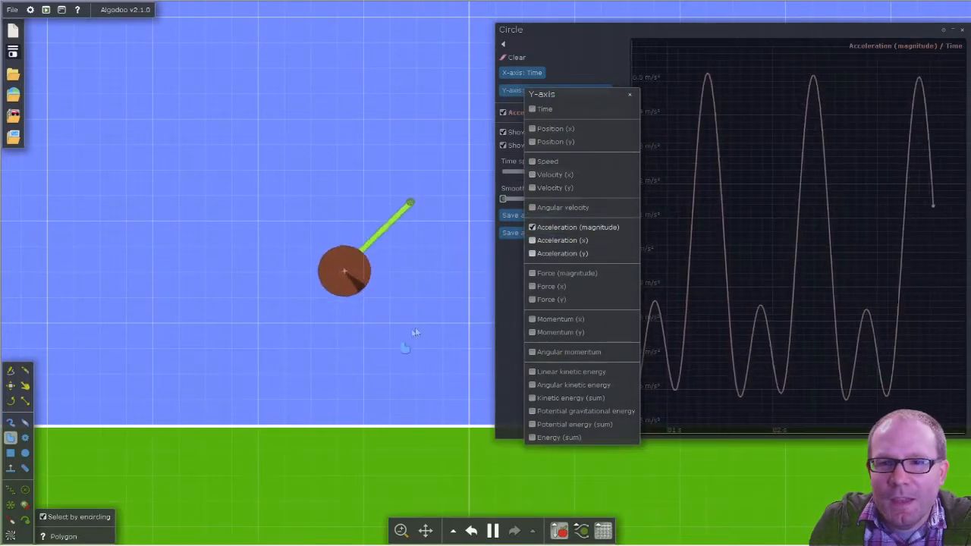
left_click(577, 227)
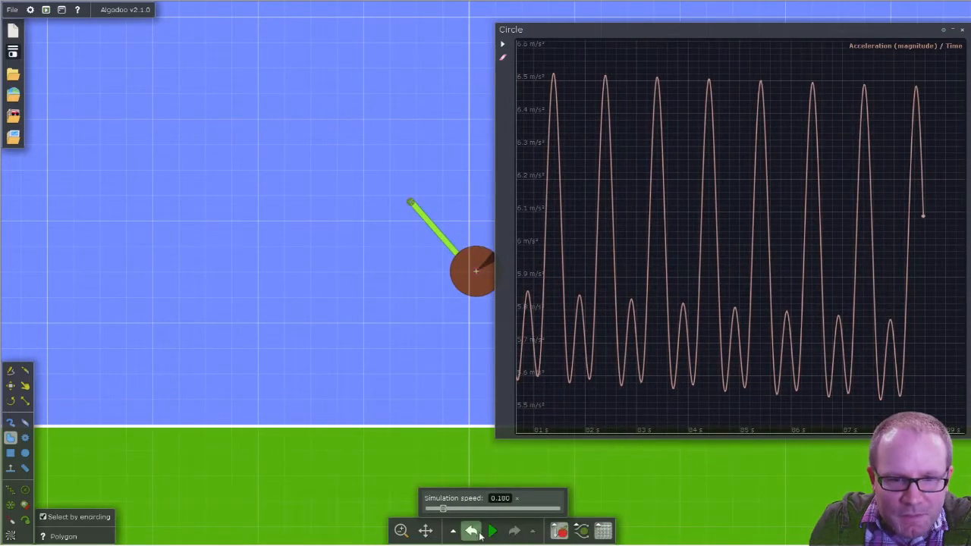
Step: Run the slowed pendulum in several short play/pause bursts, ending paused near 90 seconds
left_click(491, 530)
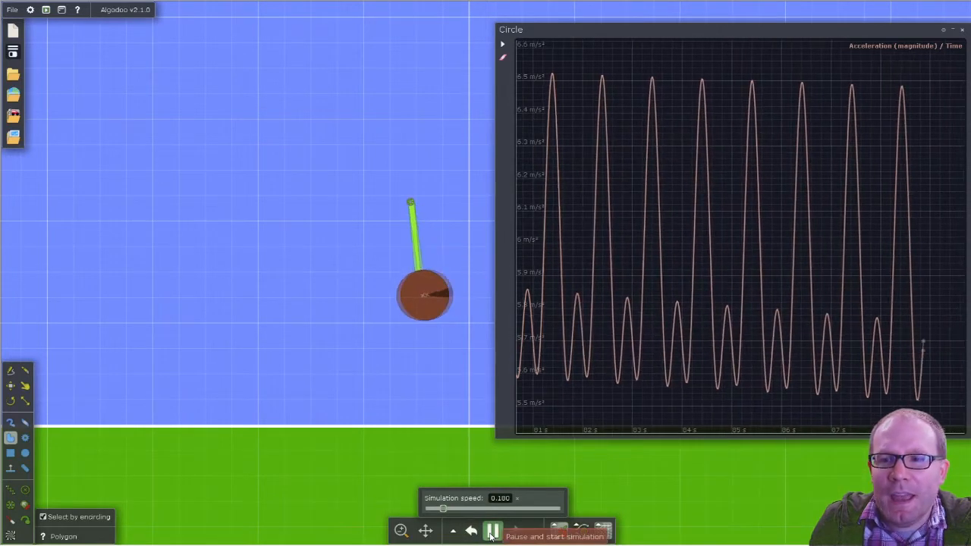
left_click(491, 530)
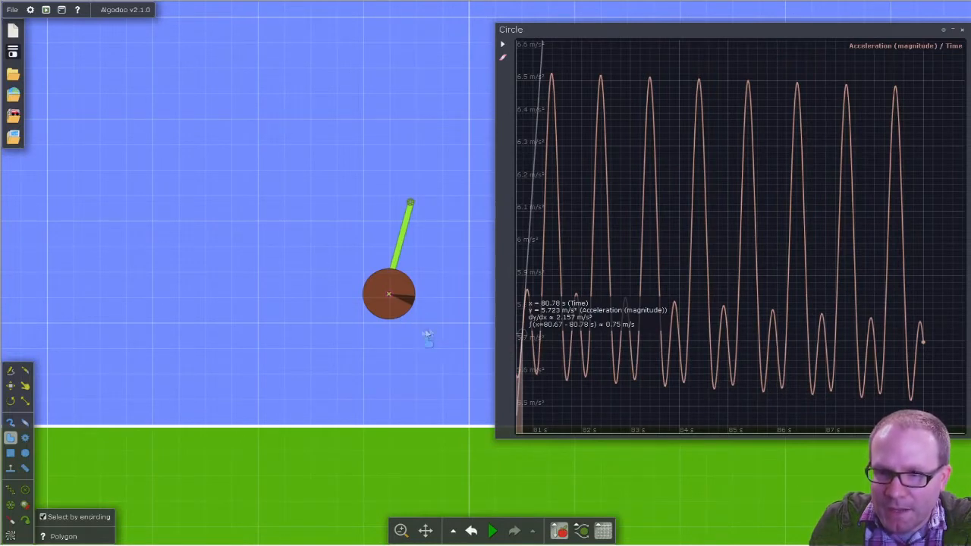
left_click(492, 530)
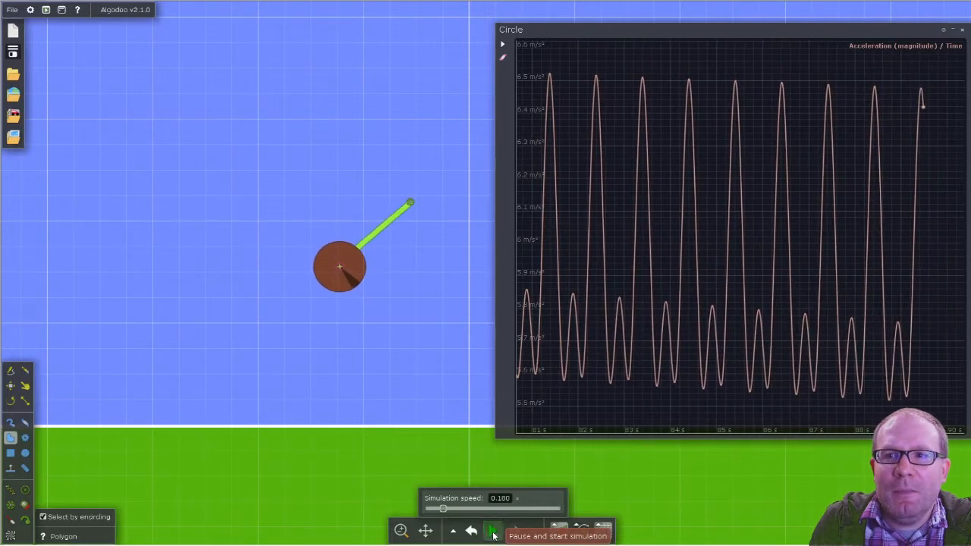
left_click(492, 530)
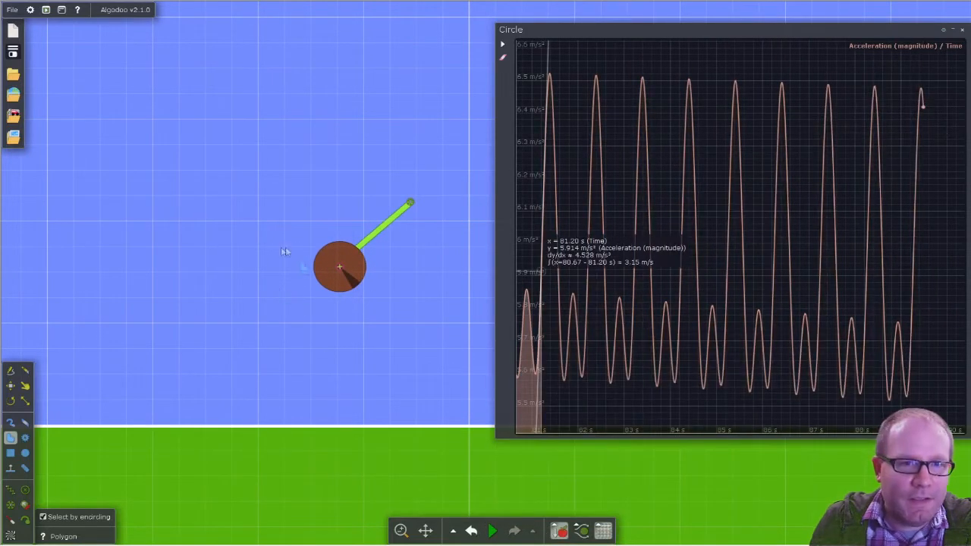
mouse_move(386, 292)
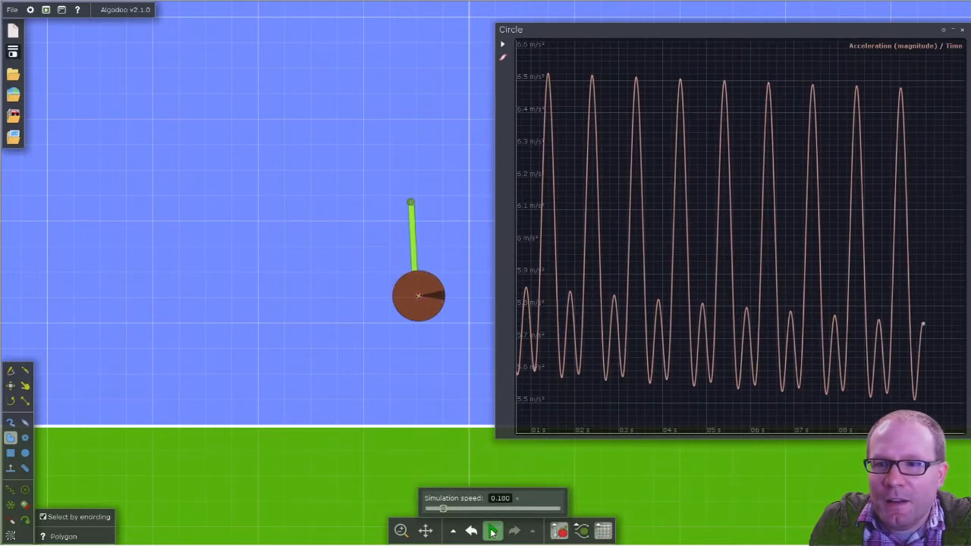
left_click(492, 530)
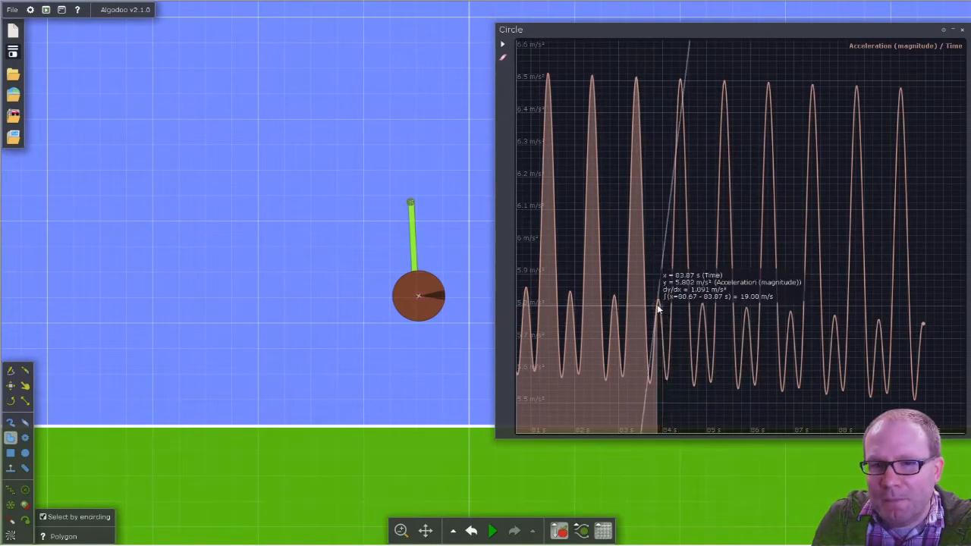
left_click(491, 530)
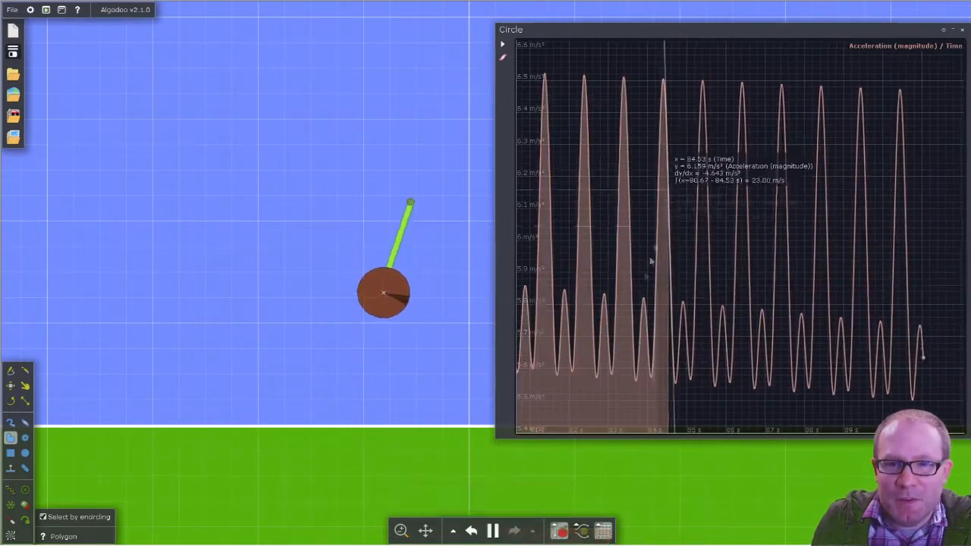
left_click(492, 529)
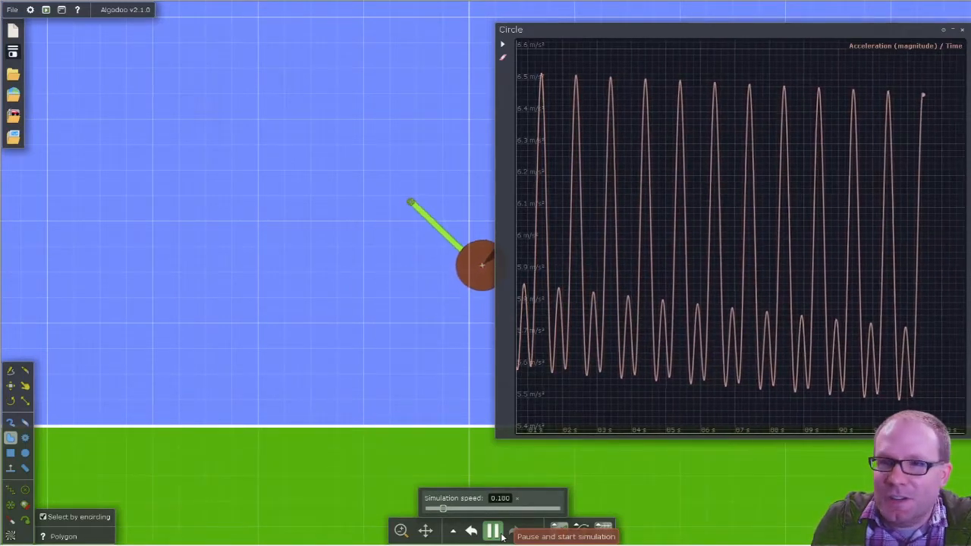
left_click(491, 530)
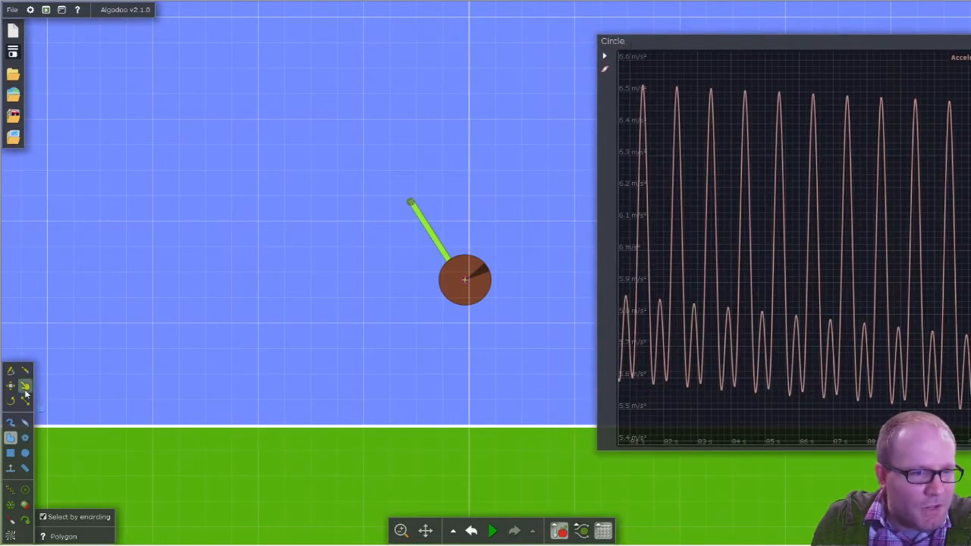
Step: Switch to the force-drag tool and run the pendulum briefly
left_click(25, 385)
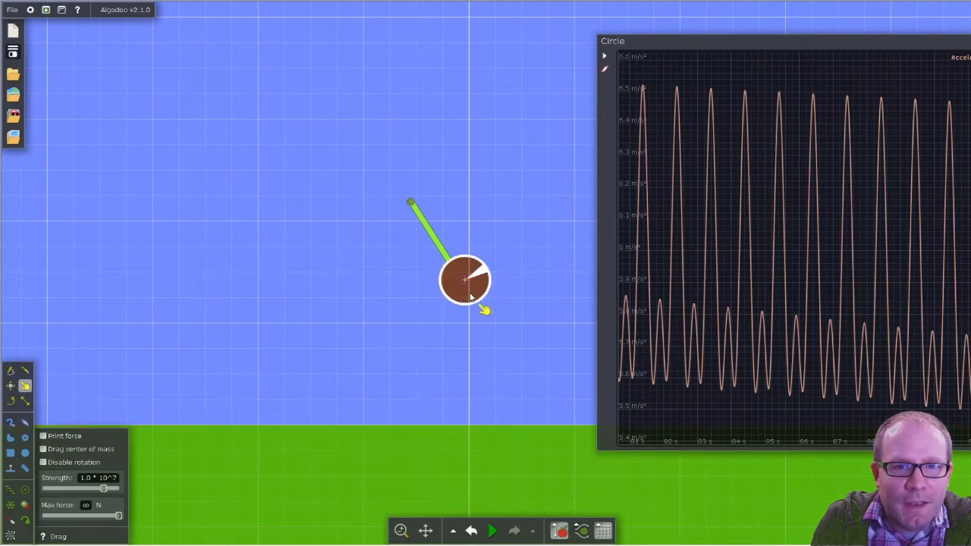
left_click(491, 531)
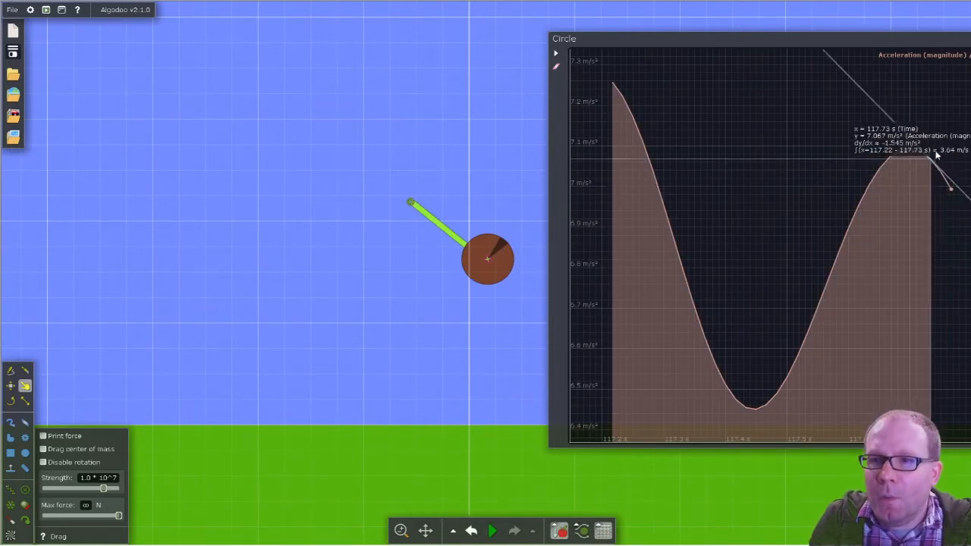
left_click(492, 530)
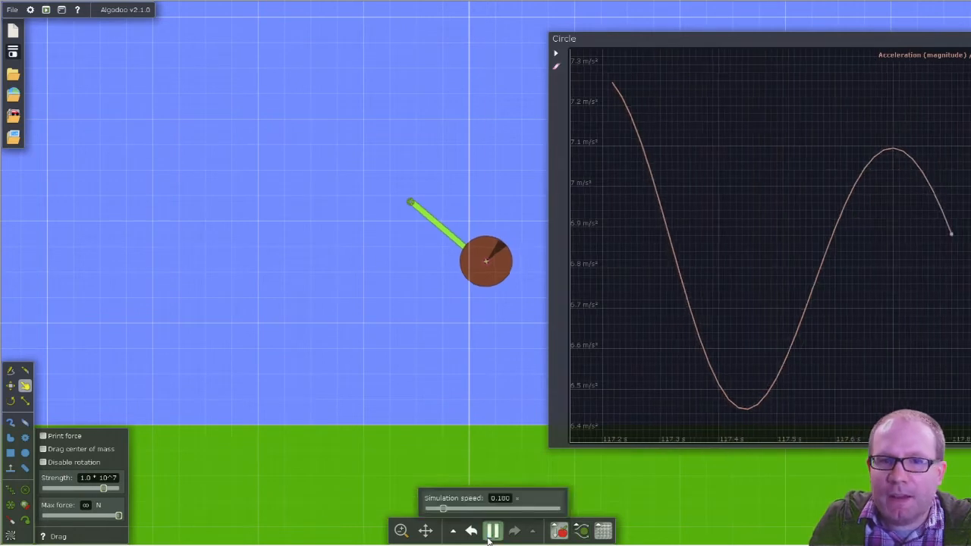
left_click(492, 530)
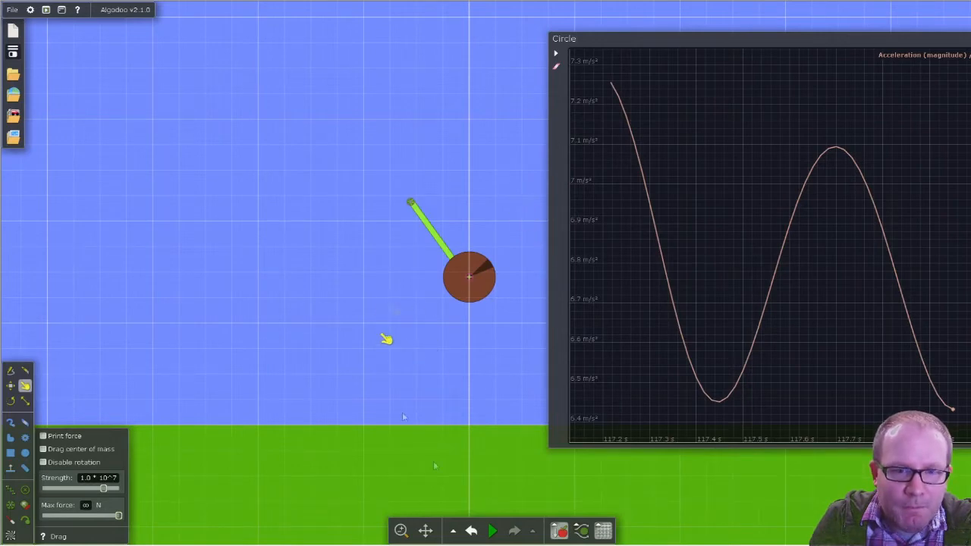
Step: Run more short play/pause bursts, extending the acceleration curve past 119 seconds
left_click(492, 530)
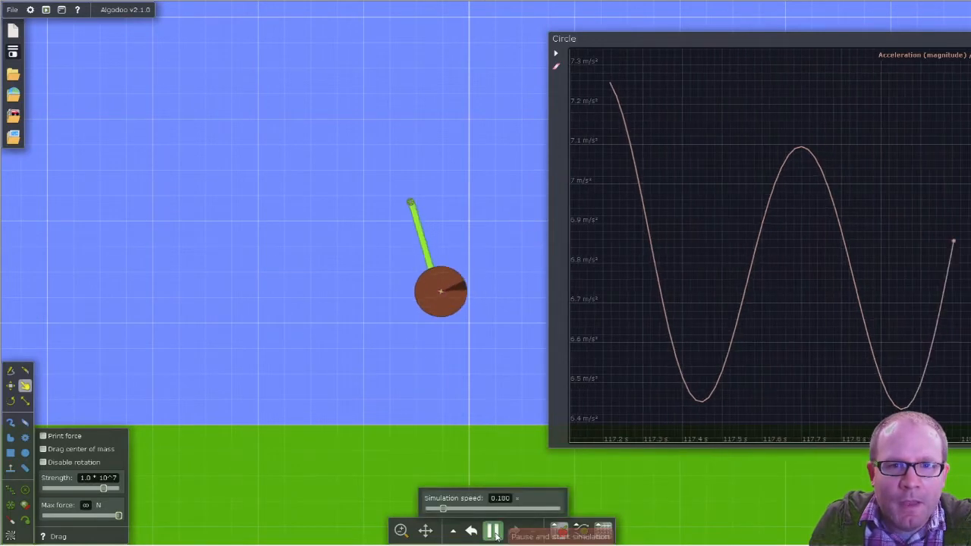
left_click(492, 530)
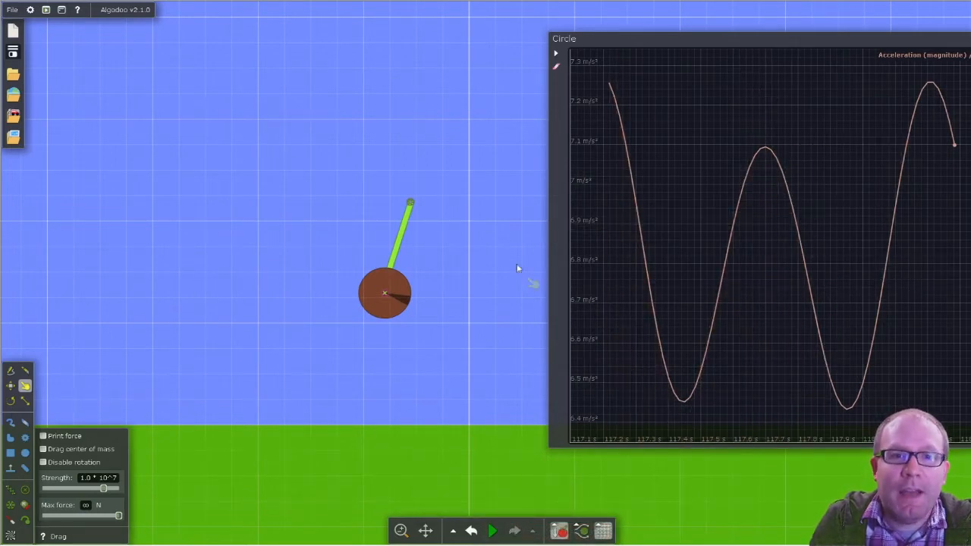
mouse_move(379, 332)
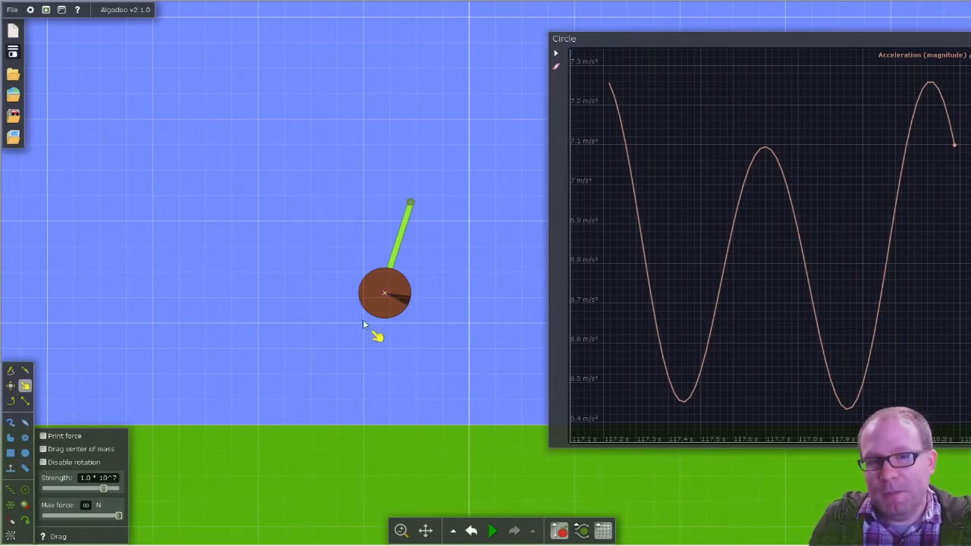
left_click(492, 530)
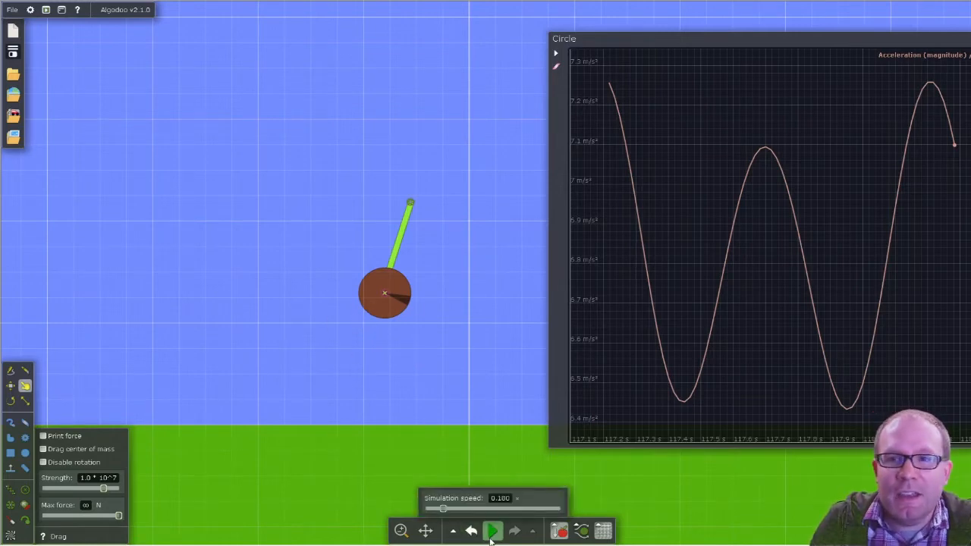
left_click(492, 530)
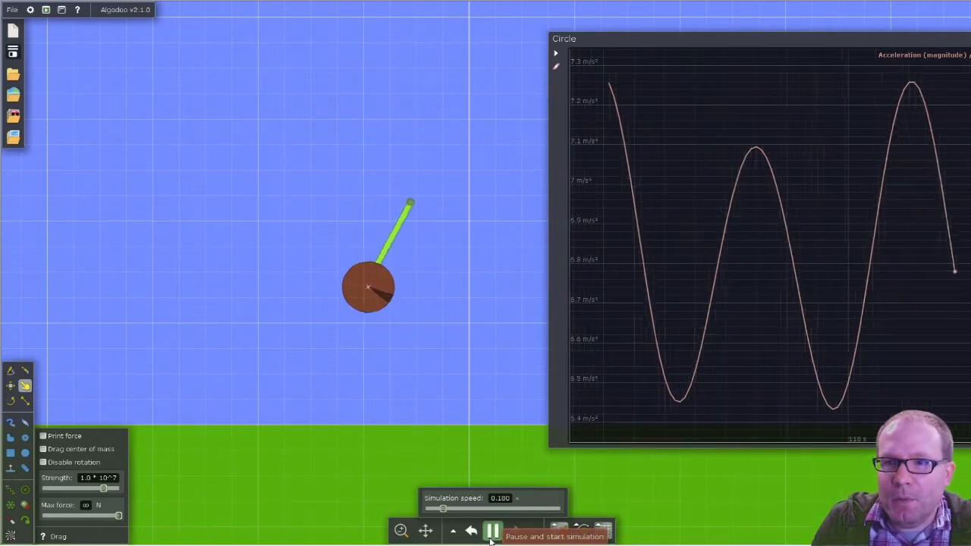
left_click(492, 531)
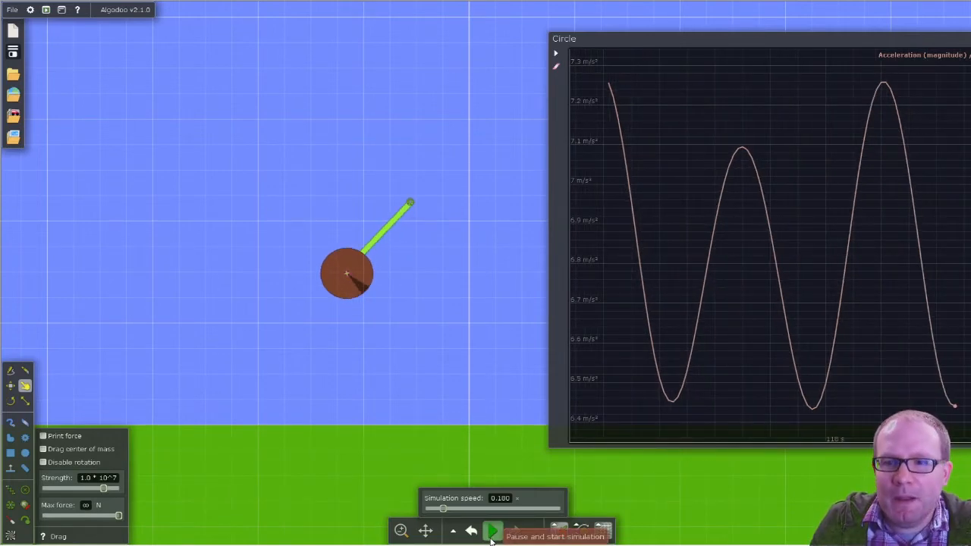
left_click(491, 530)
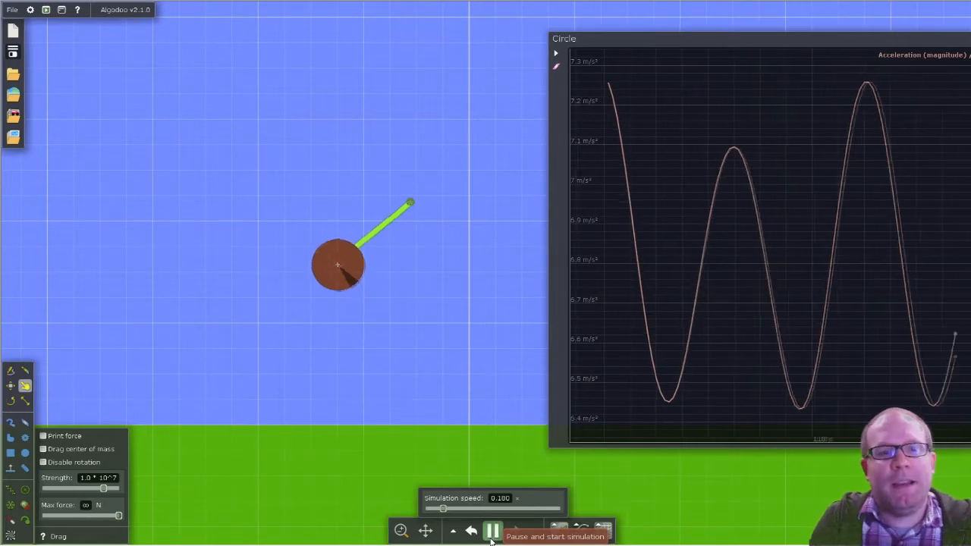
left_click(492, 530)
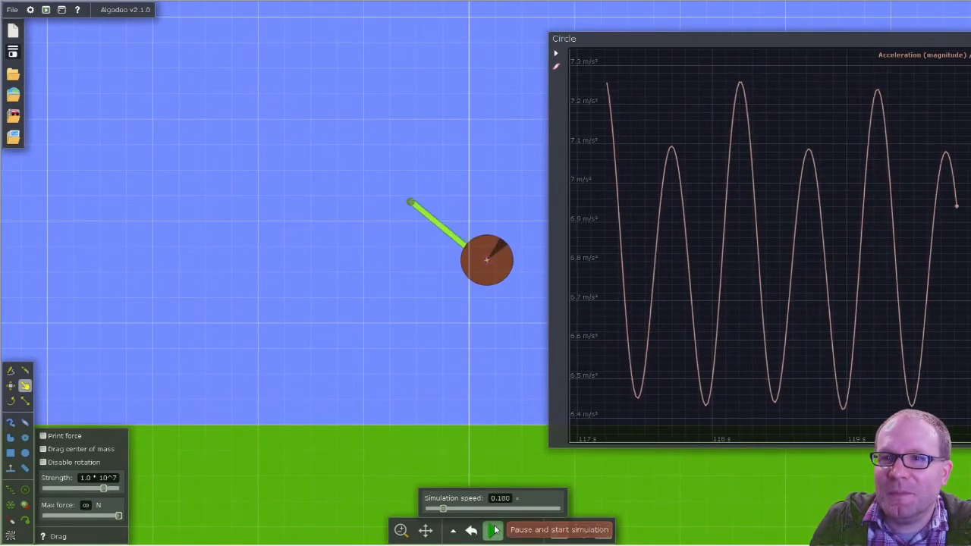
left_click(493, 530)
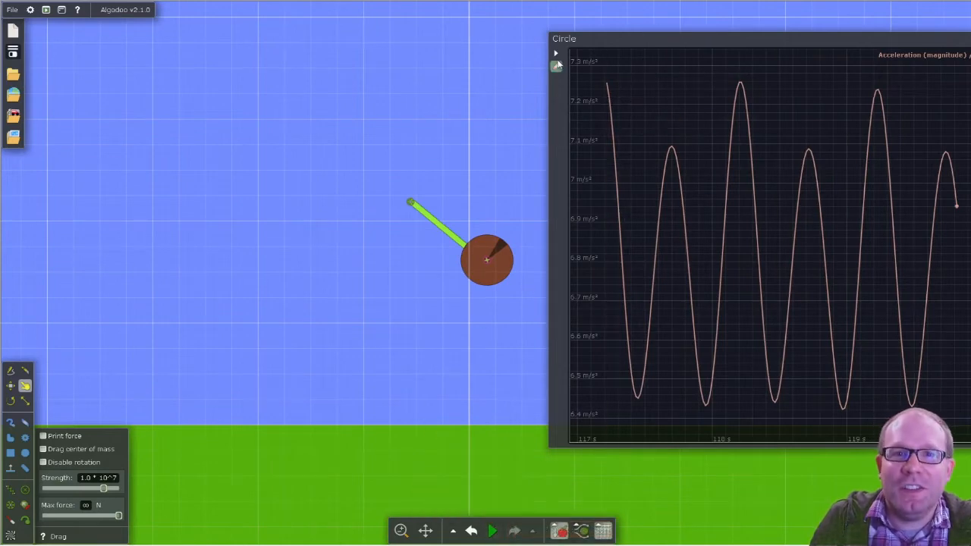
Step: Expand the graph options and set the Y-axis to Force (magnitude)
left_click(556, 53)
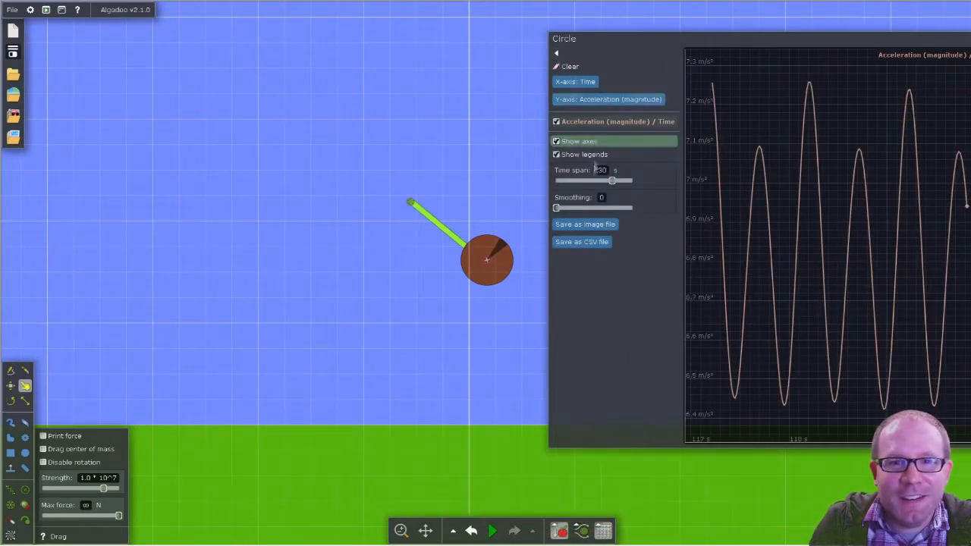
left_click(607, 98)
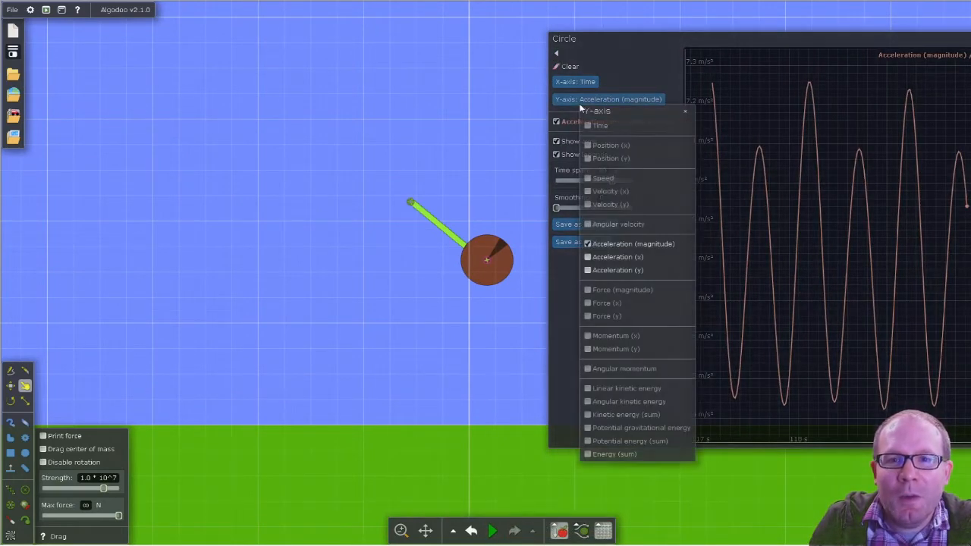
mouse_move(622, 289)
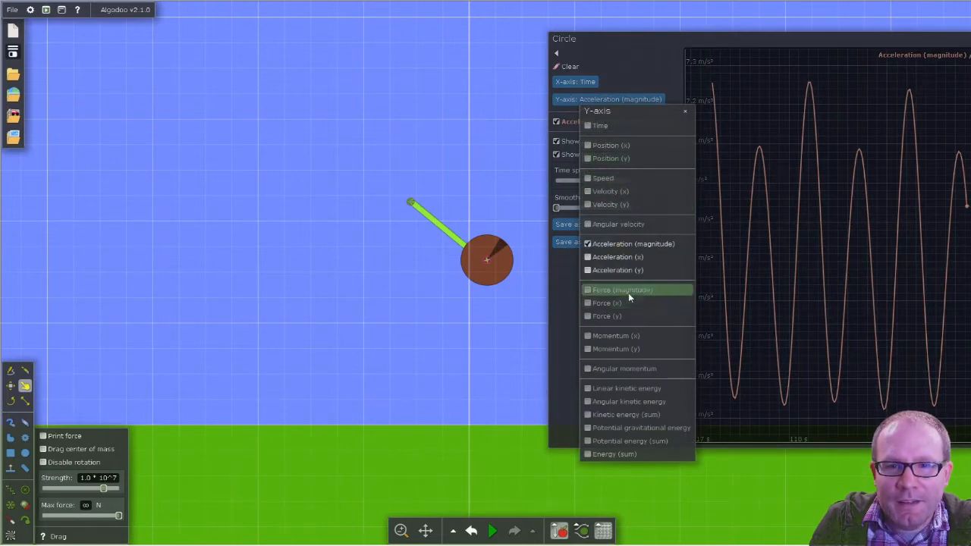
left_click(622, 289)
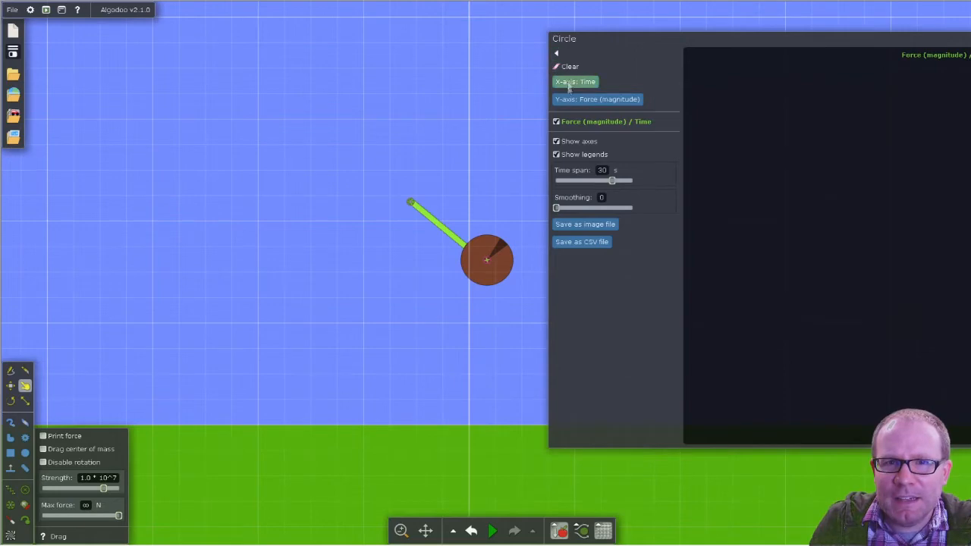
Step: Run the simulation to record several force-magnitude swings, then reopen the quantity list
left_click(492, 531)
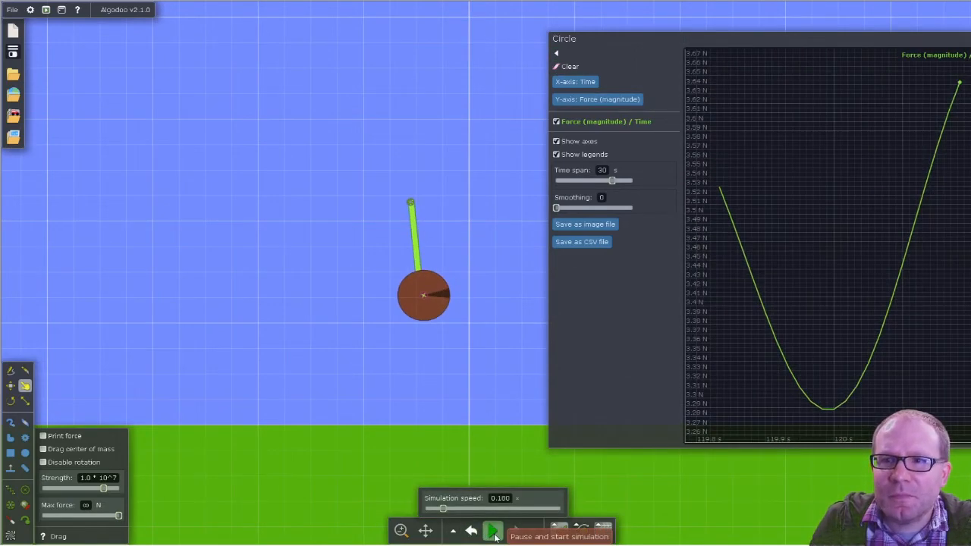
left_click(493, 530)
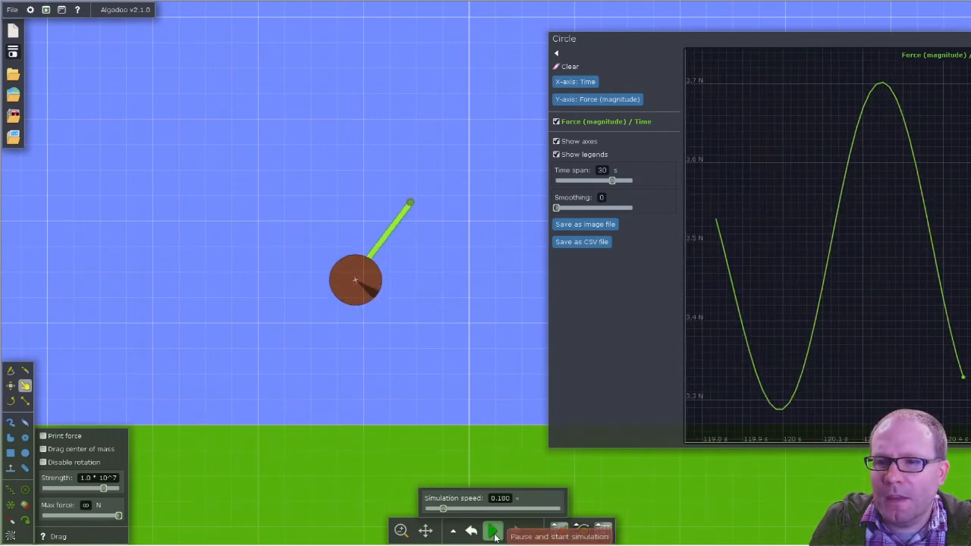
left_click(493, 530)
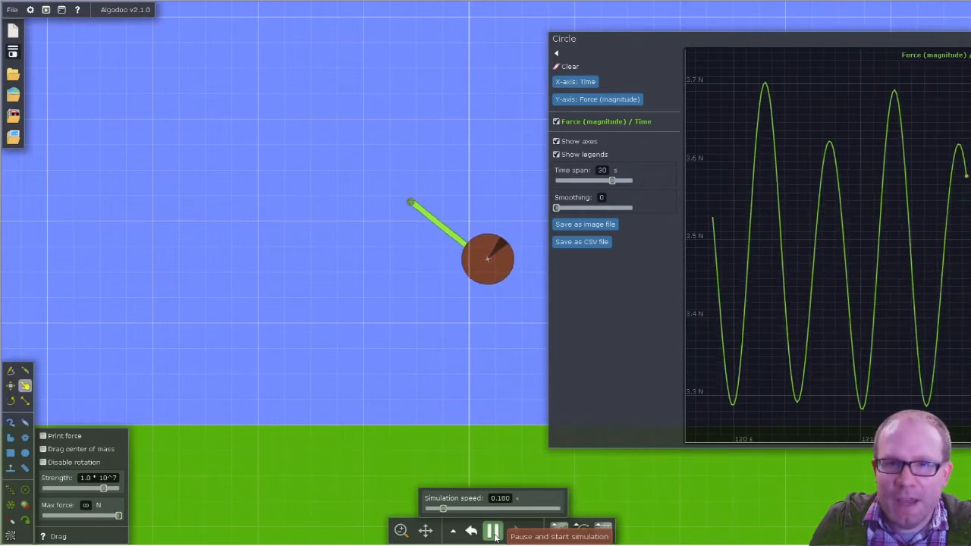
left_click(597, 99)
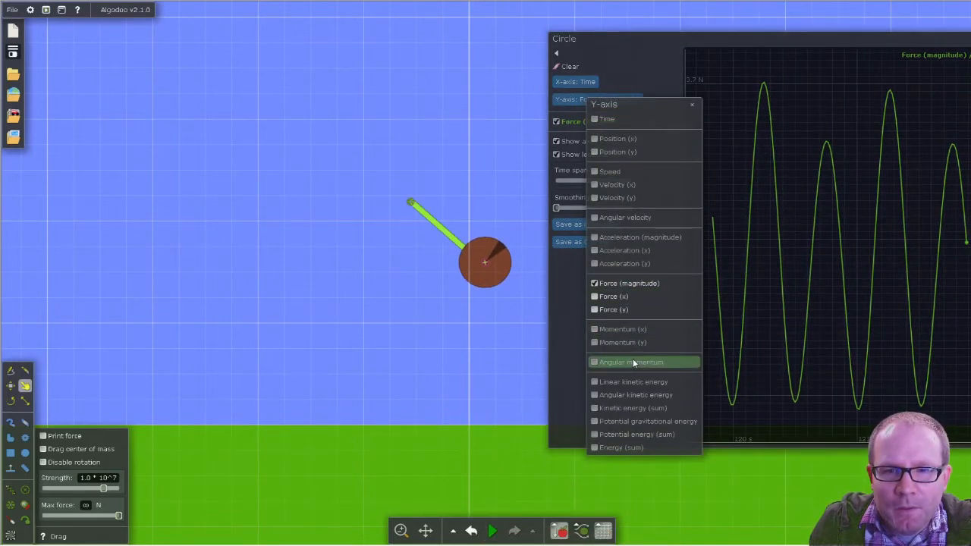
Step: Select Angular momentum for the Y-axis, run the pendulum, and reopen the quantity list
left_click(629, 362)
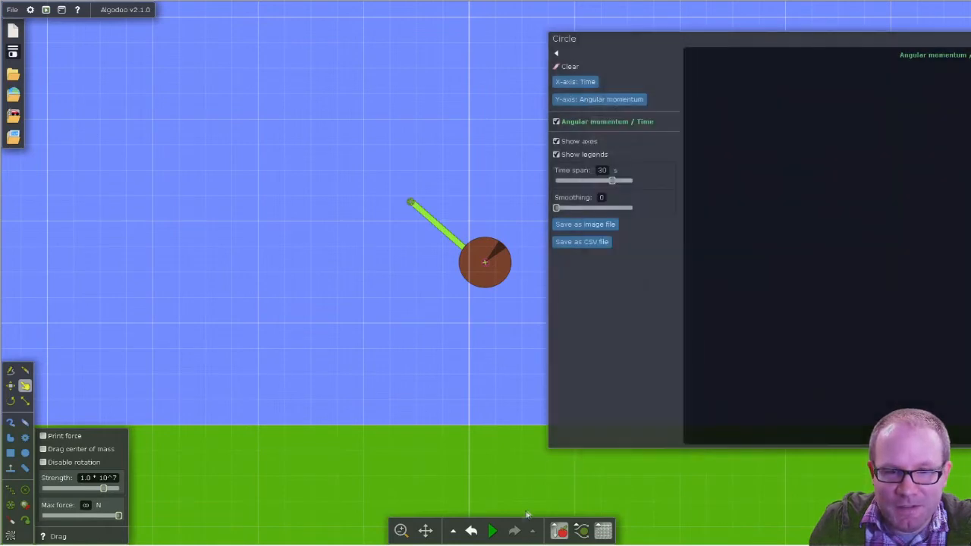
left_click(492, 530)
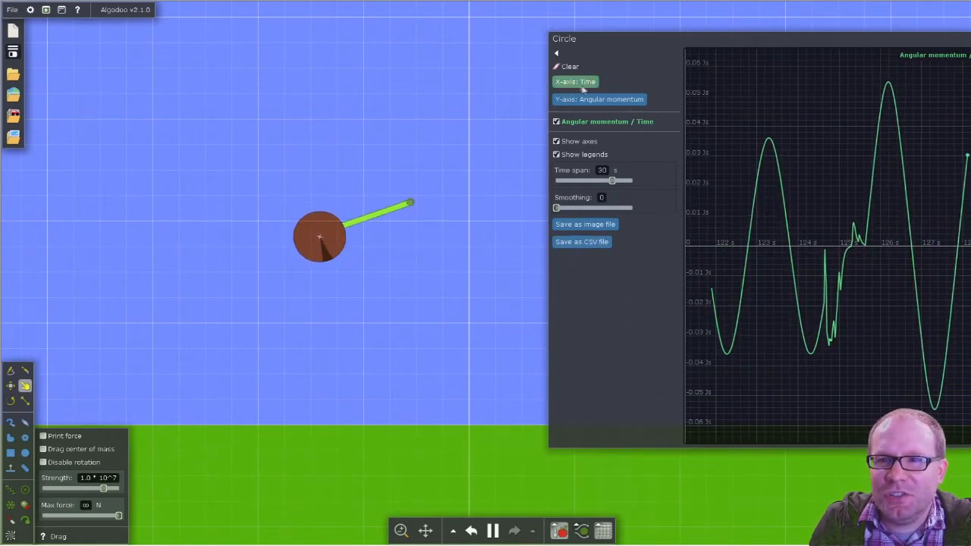
left_click(599, 98)
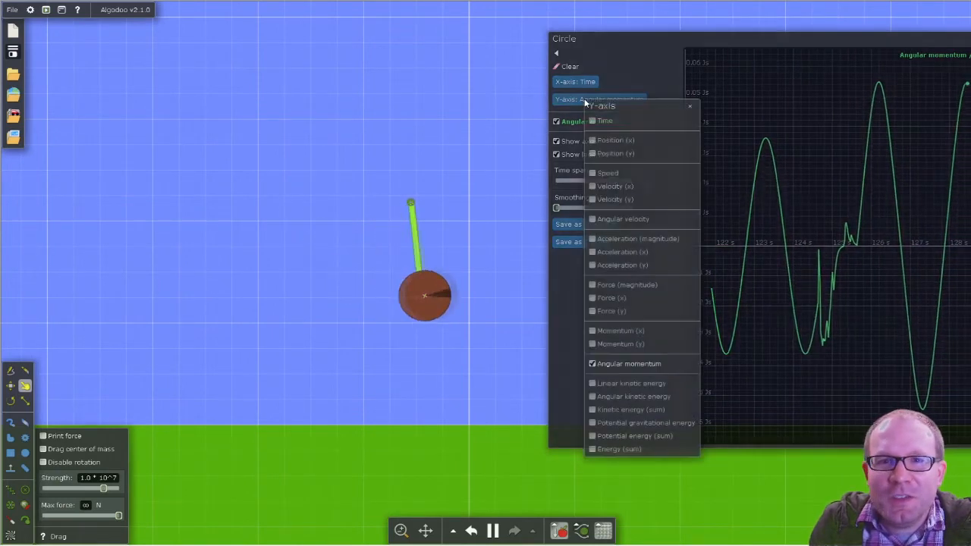
Step: Switch the Y-axis back to Acceleration (magnitude), then reopen the quantity list
left_click(638, 238)
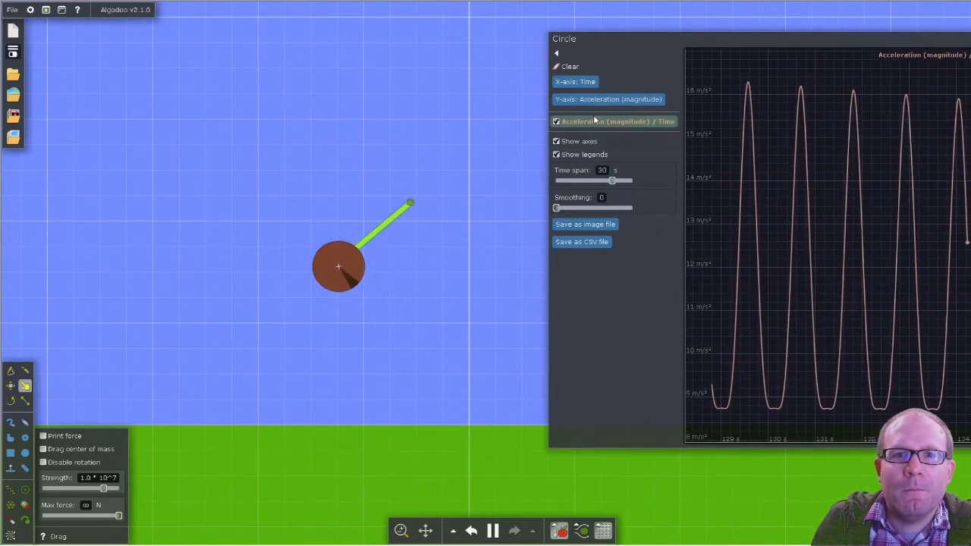
left_click(608, 99)
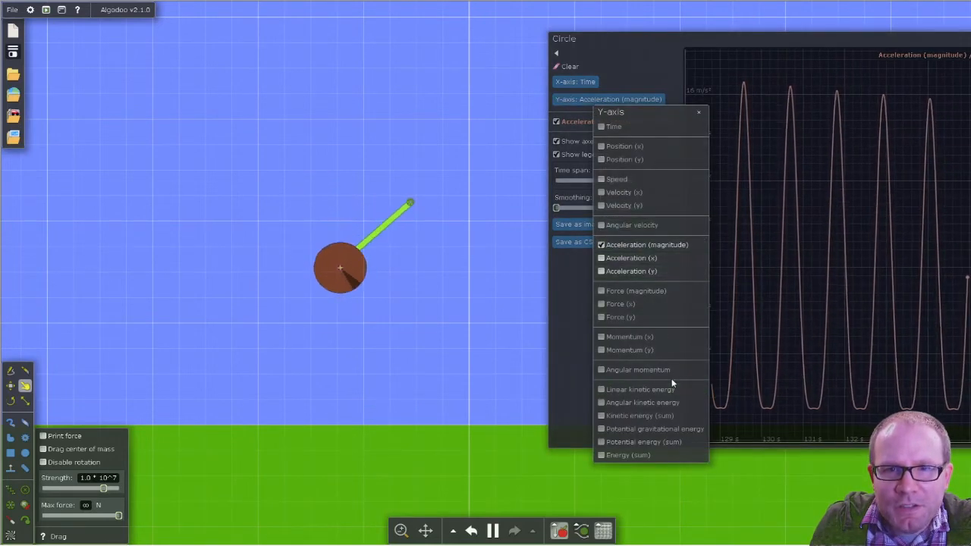
Step: Plot angular velocity over time, then reopen the Y-axis quantity list
left_click(632, 225)
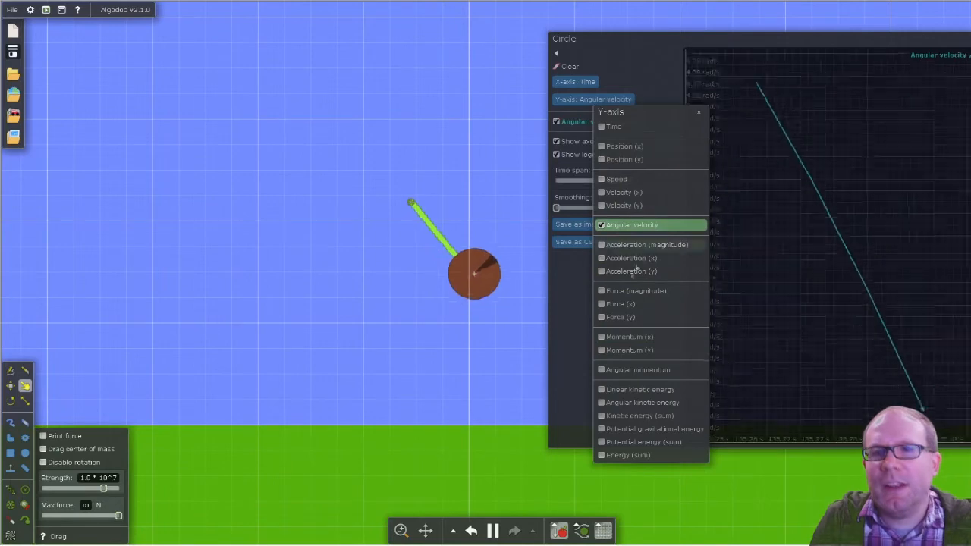
left_click(632, 224)
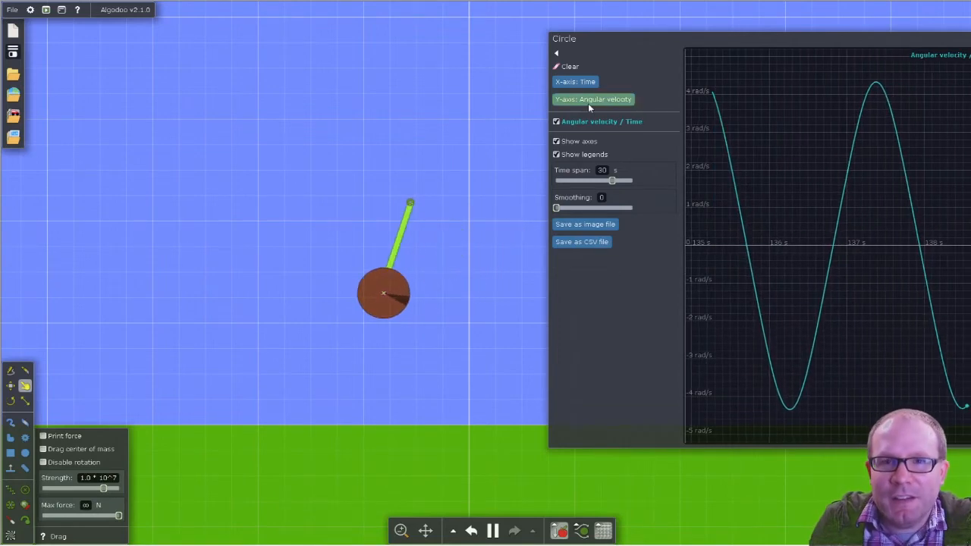
left_click(593, 98)
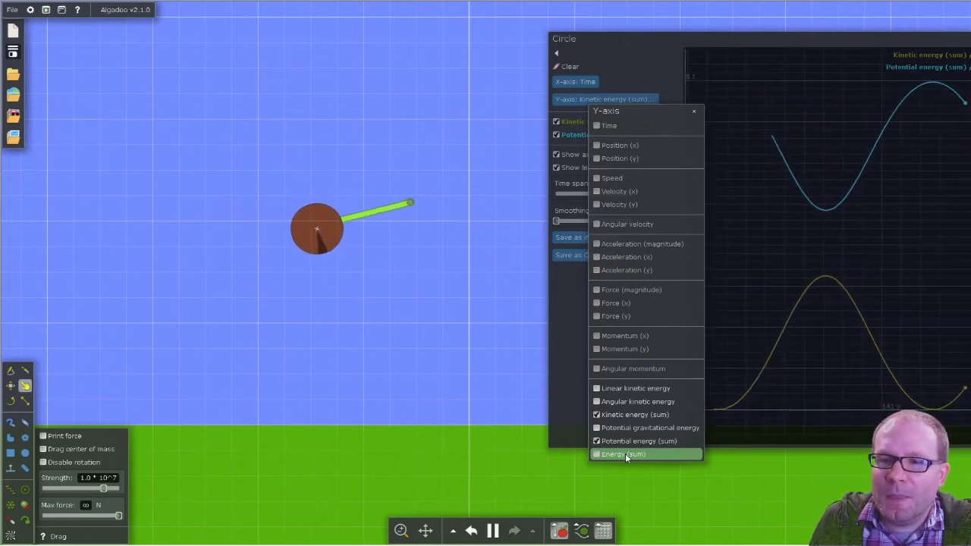
Step: Add Energy (sum) as a third curve alongside kinetic and potential energy
left_click(596, 453)
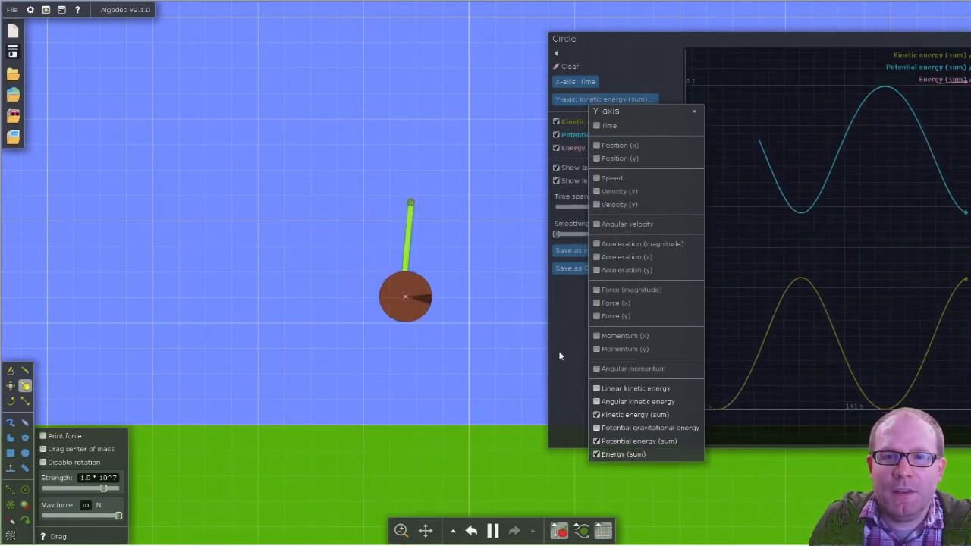